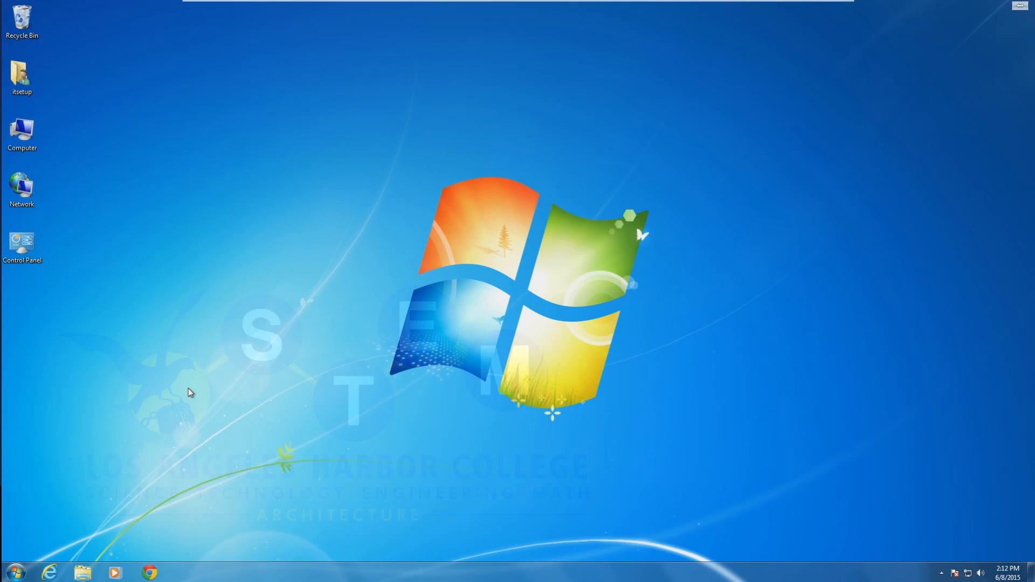
Launch Internet Explorer from the taskbar to the MSN start page.
click(50, 571)
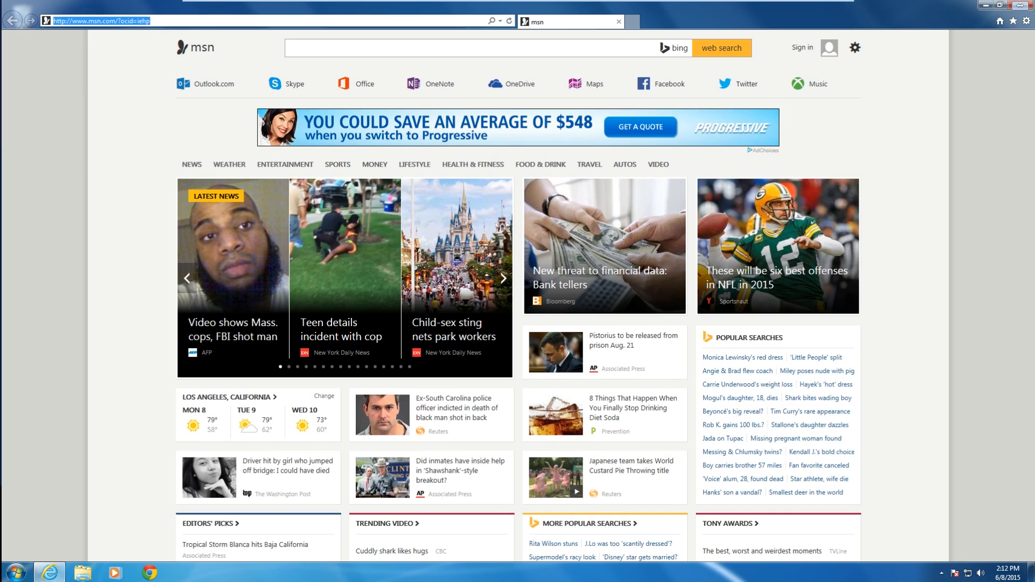
Sign in at student.laccd.edu/sso with the student ID and PIN to reach the Outlook inbox.
text(student.laccd.edu/sso/)
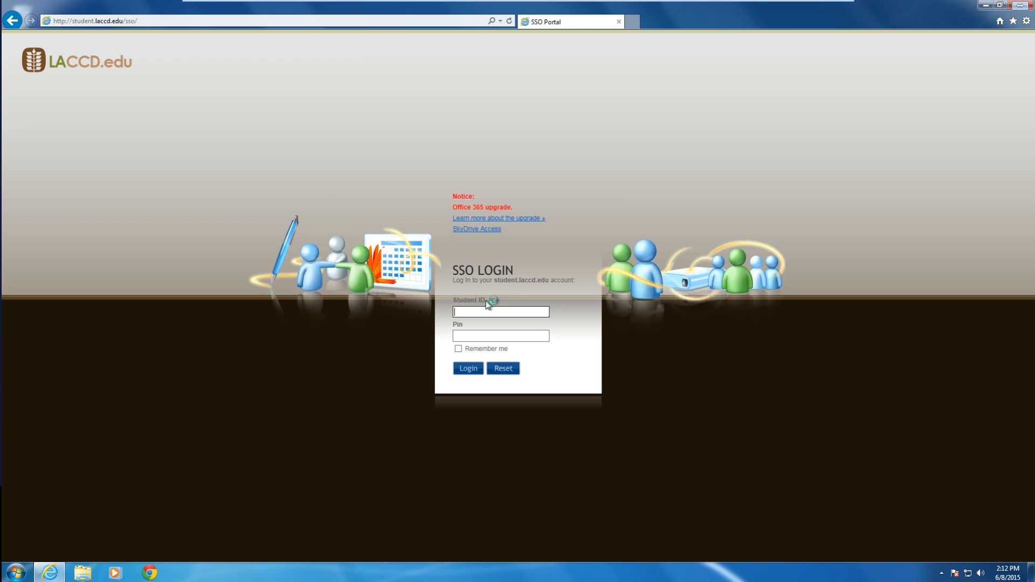
text(8)
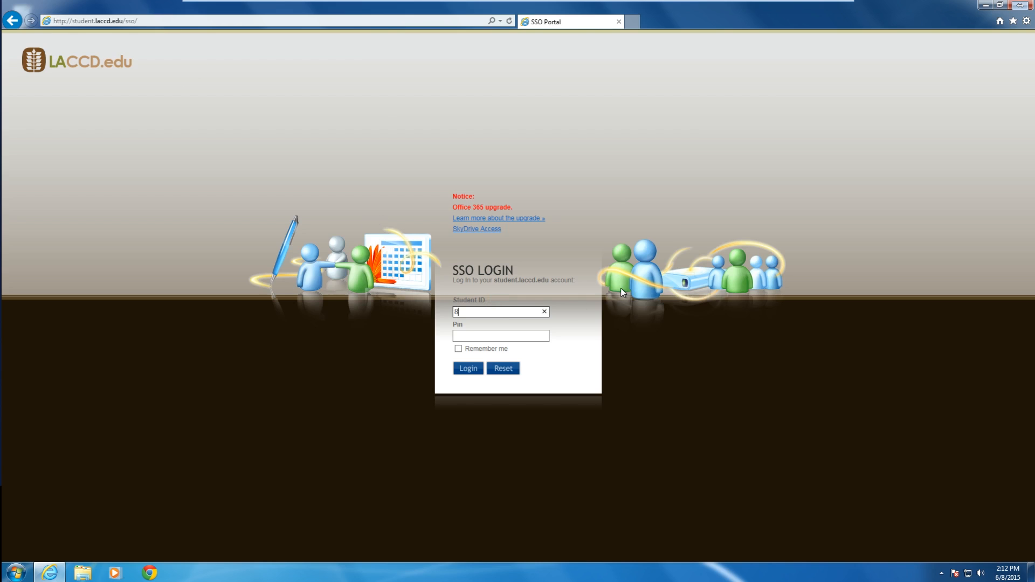
text(81234567)
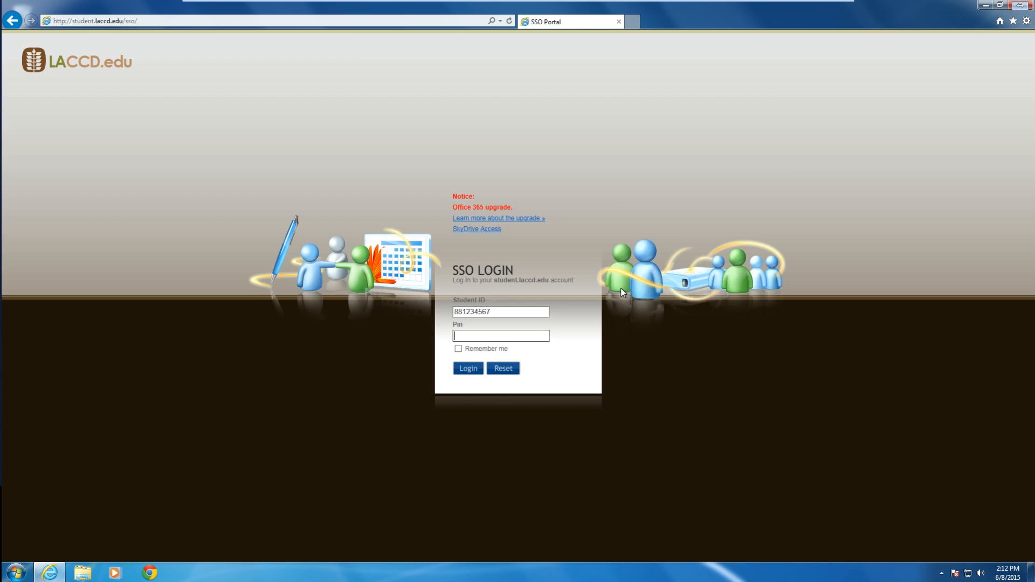
text(••••)
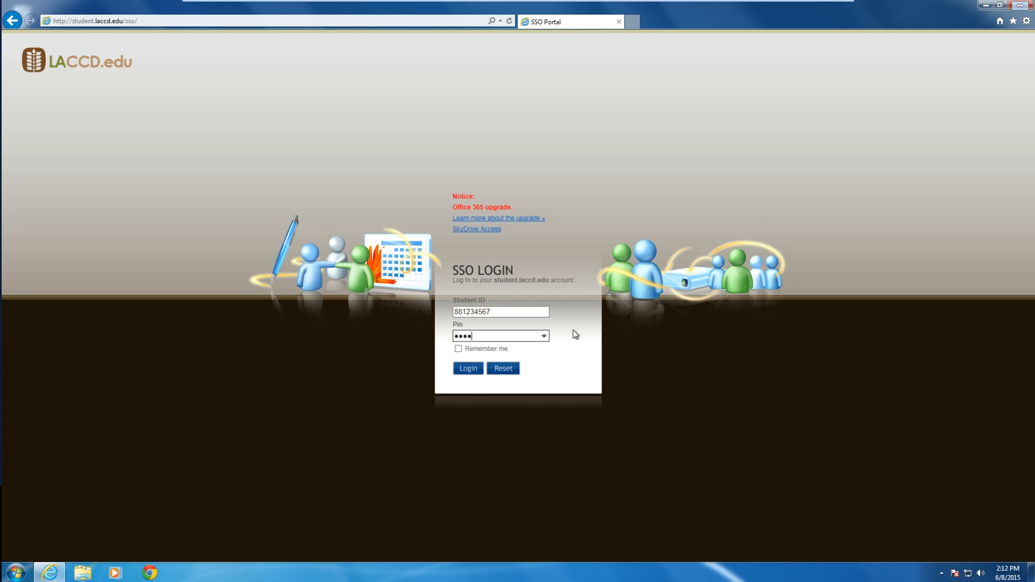
click(467, 368)
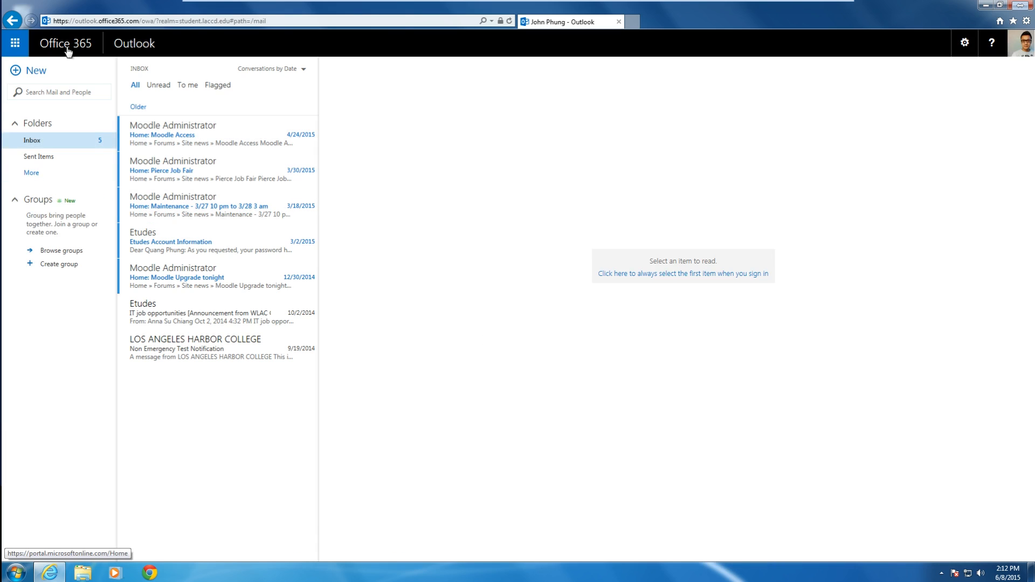
Go to the Office 365 home page and start Install now for Office.
click(66, 43)
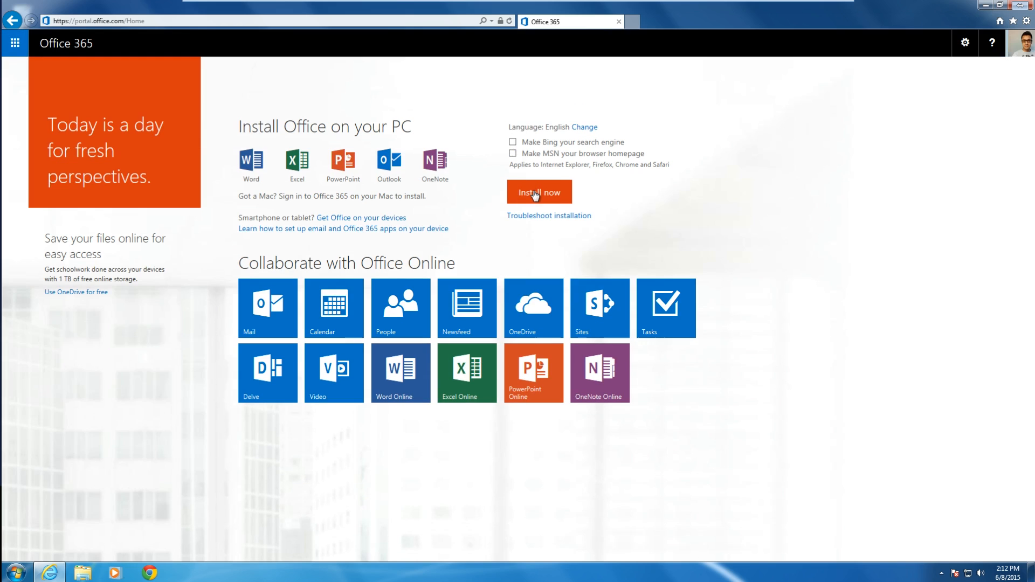
click(538, 192)
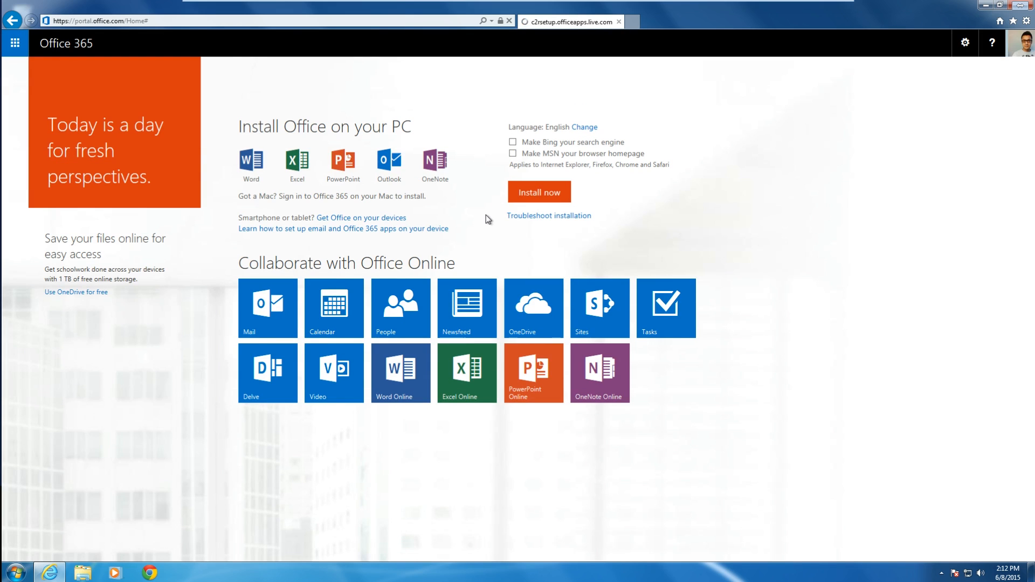
click(538, 192)
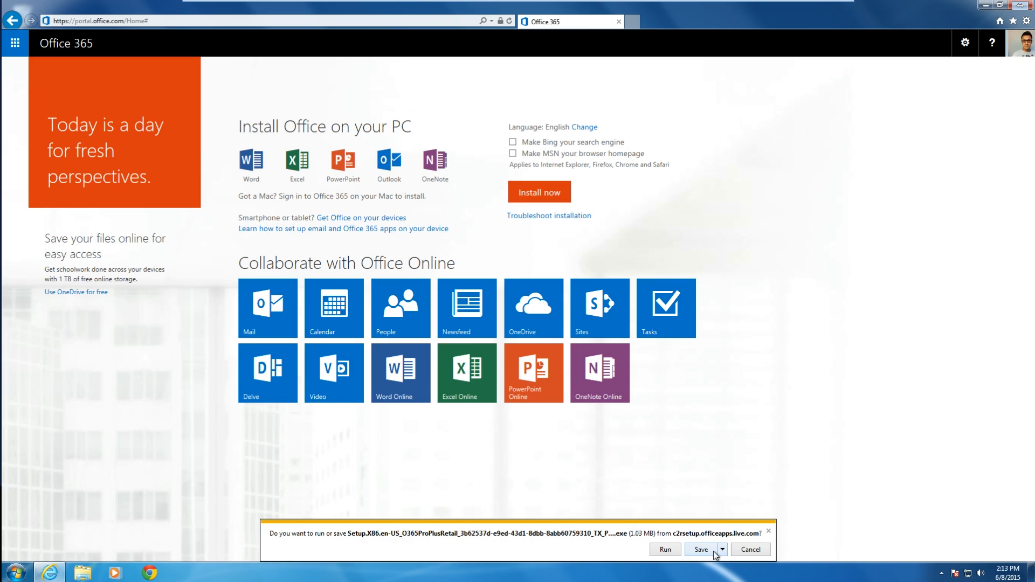
Save the Office Setup file to Downloads, run it past the security warning, and close Downloads.
click(700, 549)
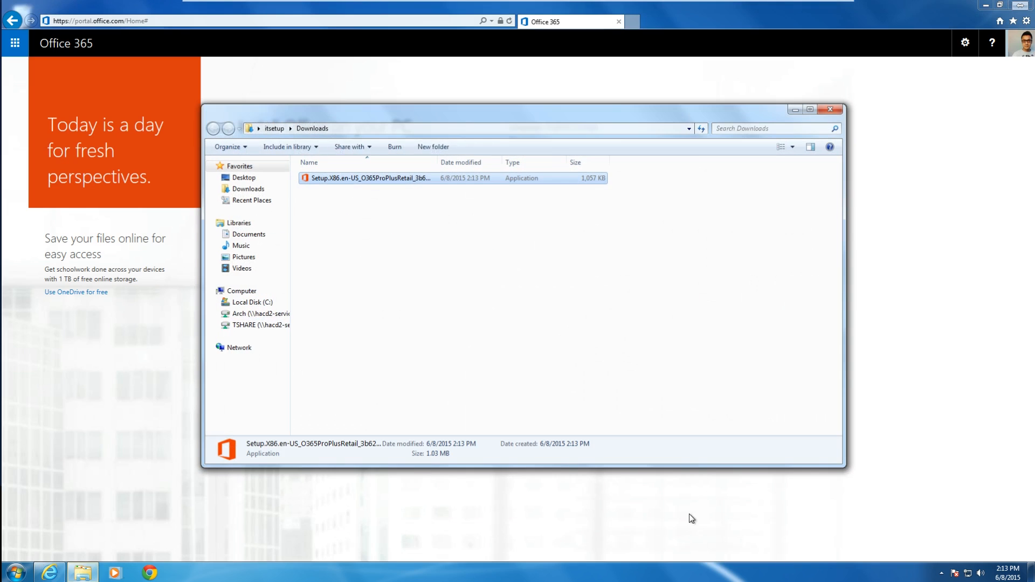
double_click(368, 178)
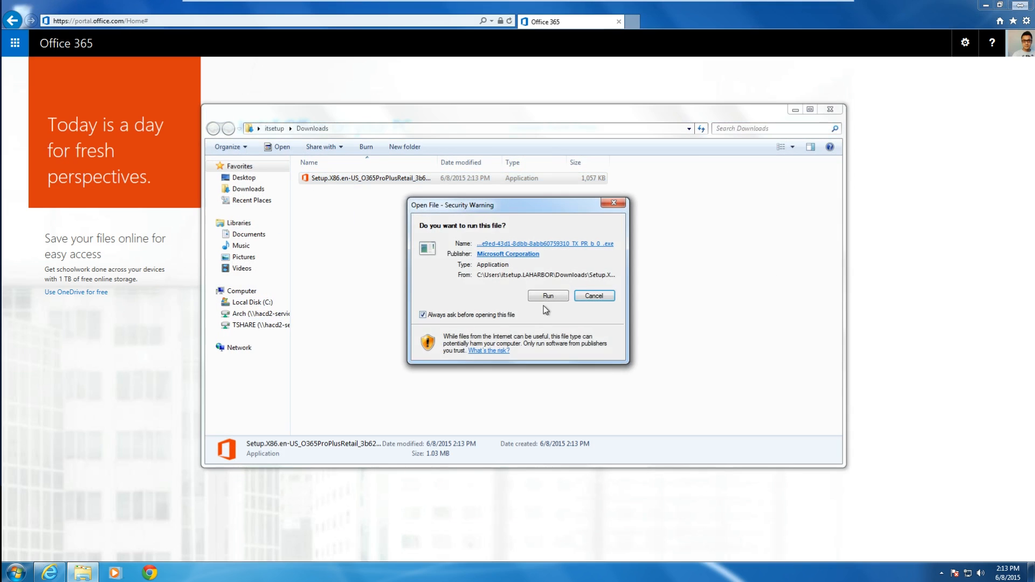
click(547, 295)
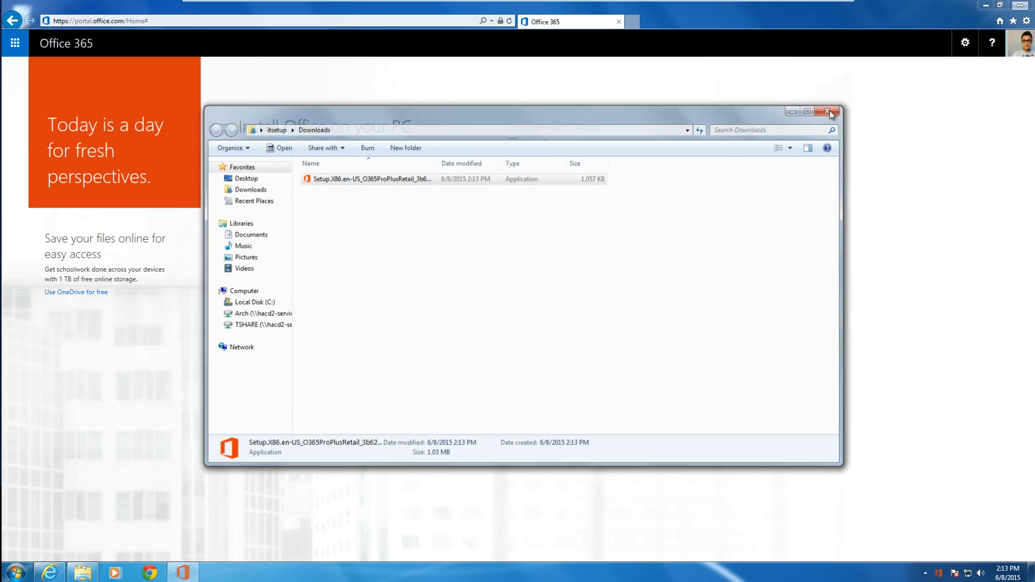
click(830, 111)
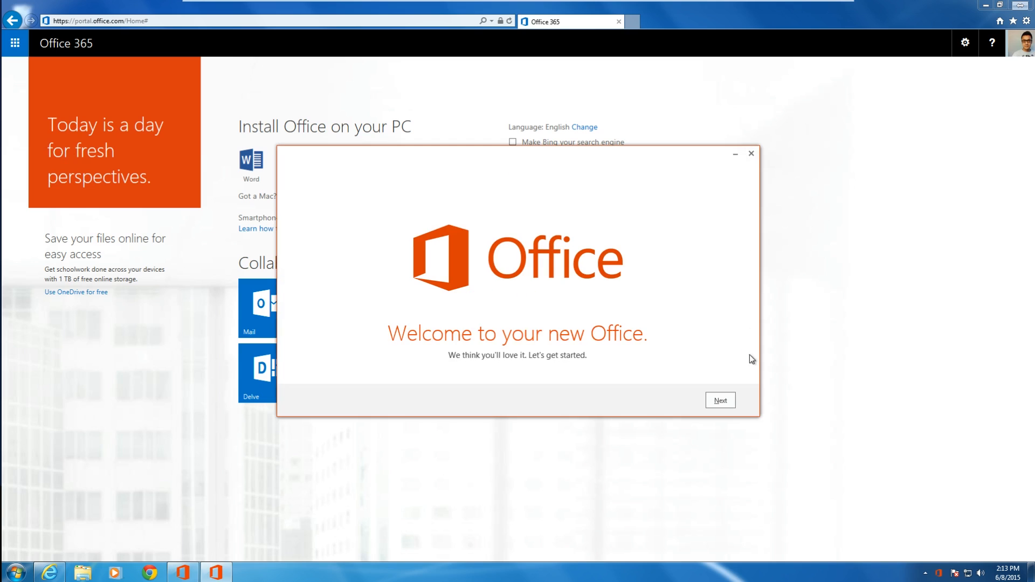
Advance through Welcome, OneDrive and Circuit background screens, then finish with All done.
click(720, 400)
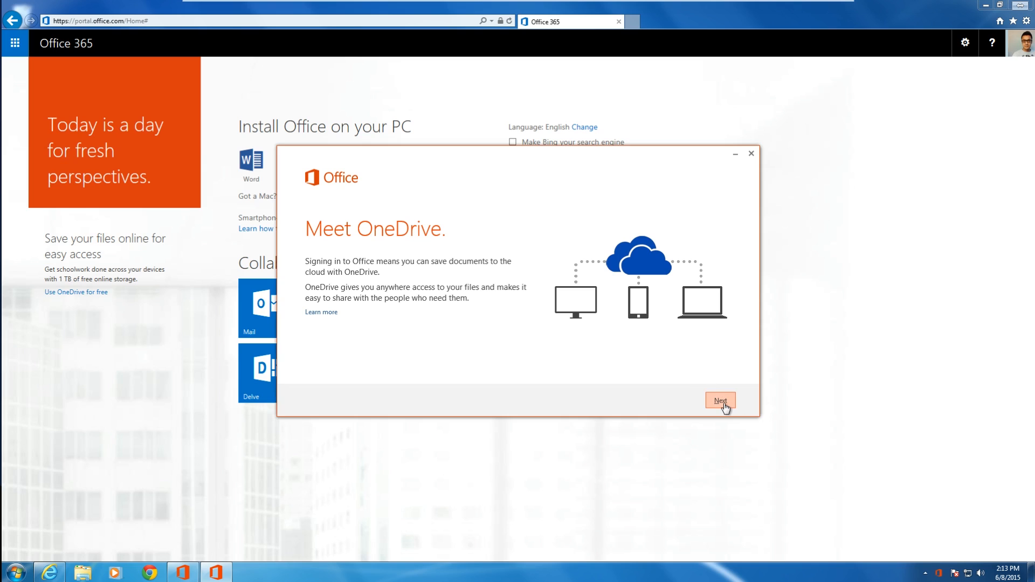
click(720, 400)
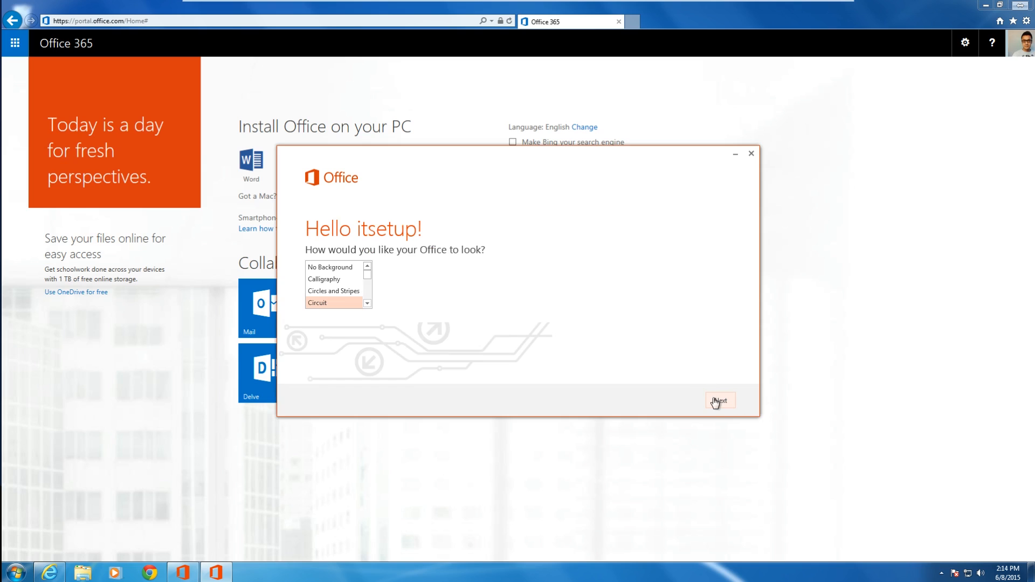
click(719, 400)
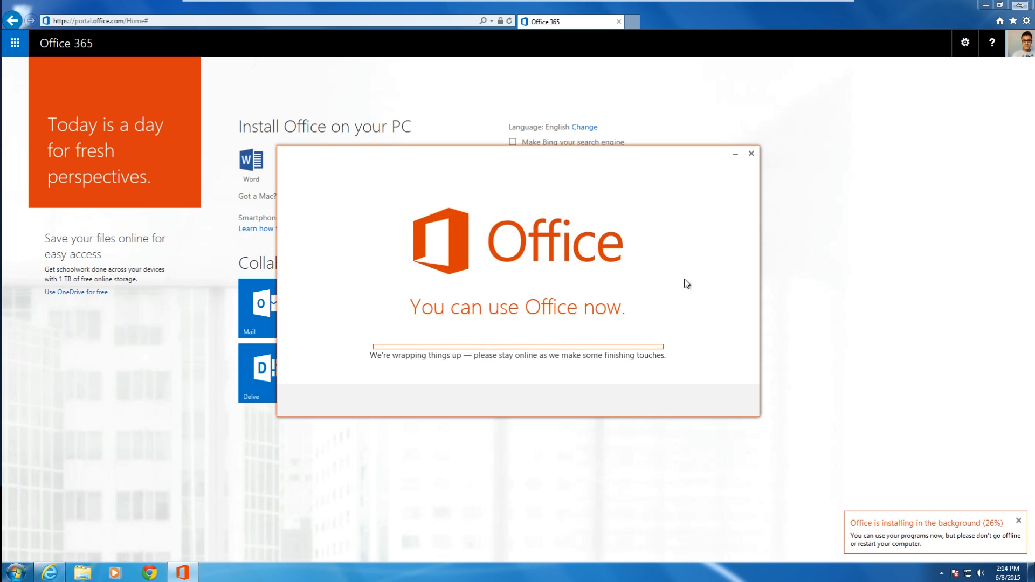
mouse_move(715, 268)
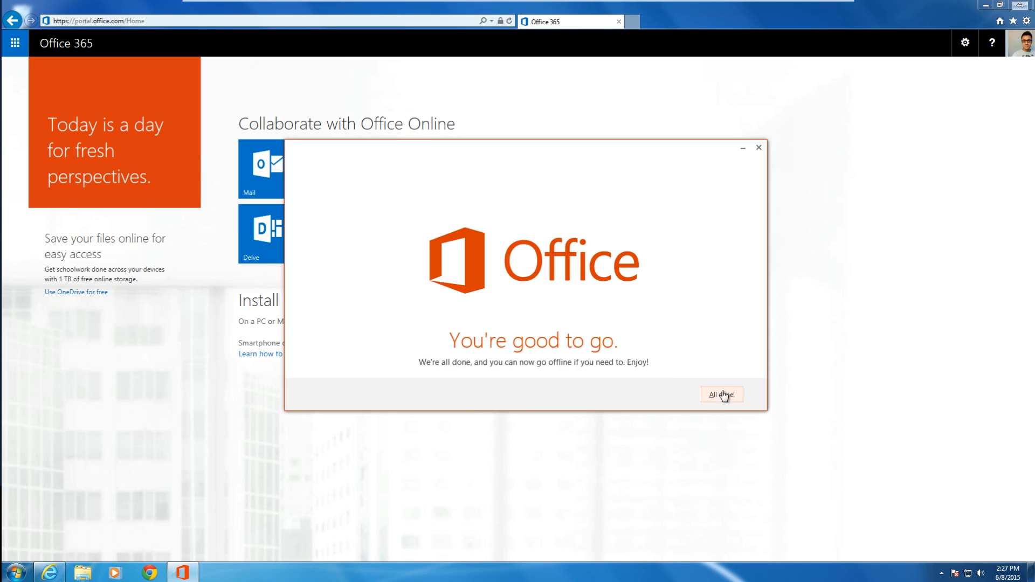
click(720, 394)
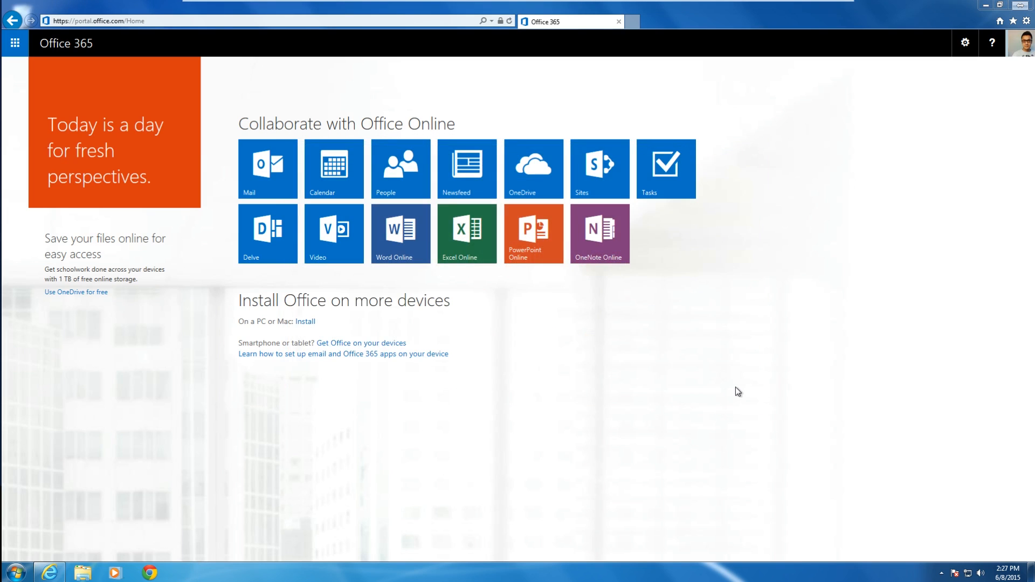